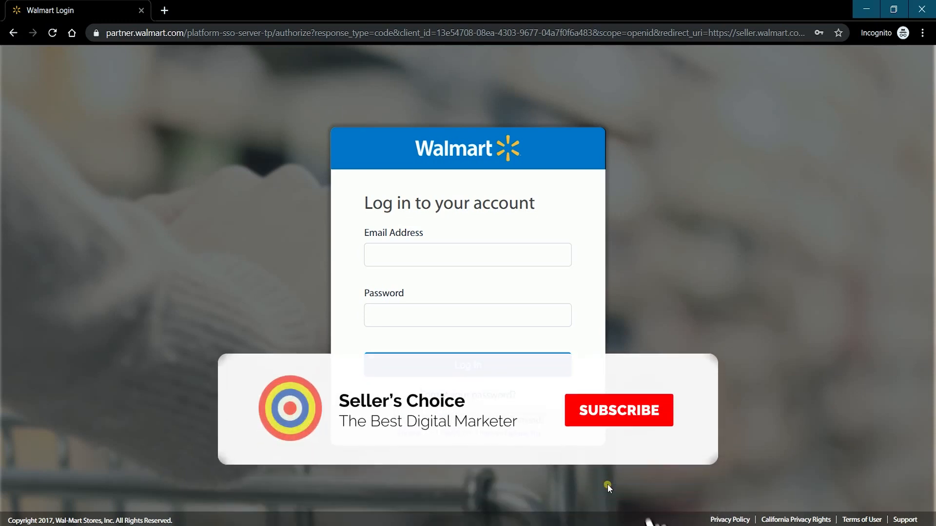
Step: Sign in to the Walmart seller account to reach Manage Items with 24 published items
{"action": "left_click", "coordinate": [619, 410]}
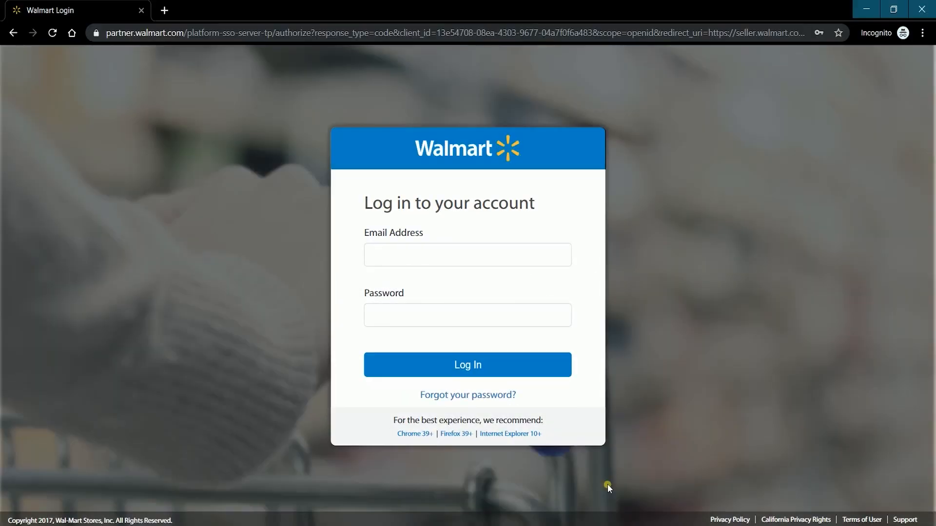
{"action": "left_click", "coordinate": [468, 365]}
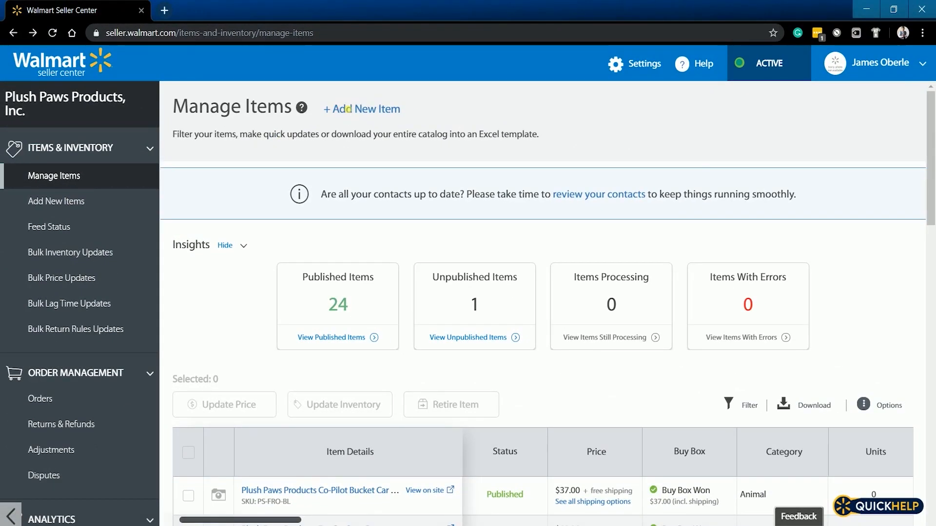
{"action": "left_click", "coordinate": [362, 109]}
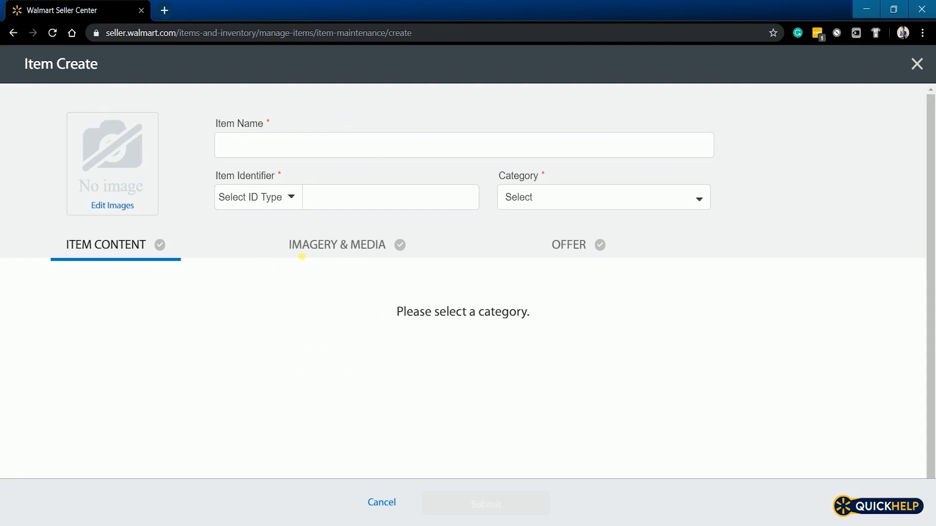
{"action": "mouse_move", "coordinate": [286, 263]}
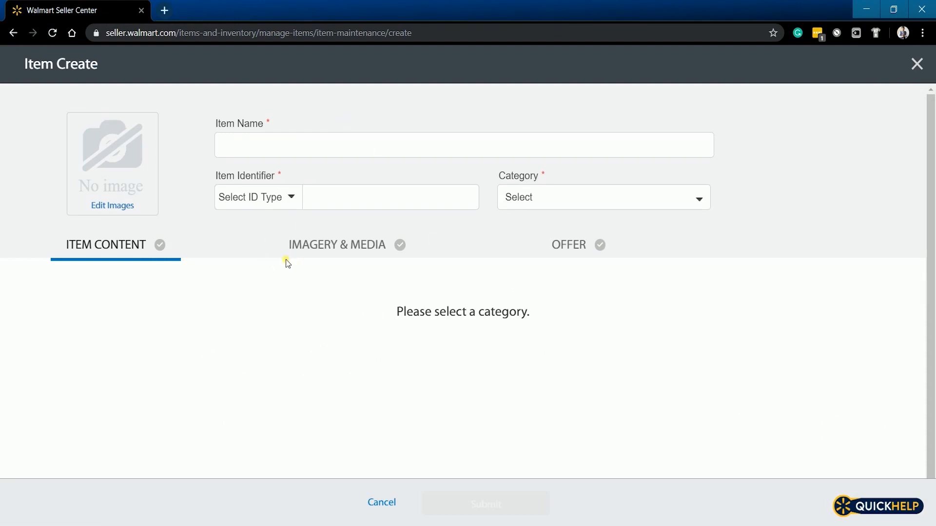
{"action": "type", "text": "Car Seat Cover Regular - Grey"}
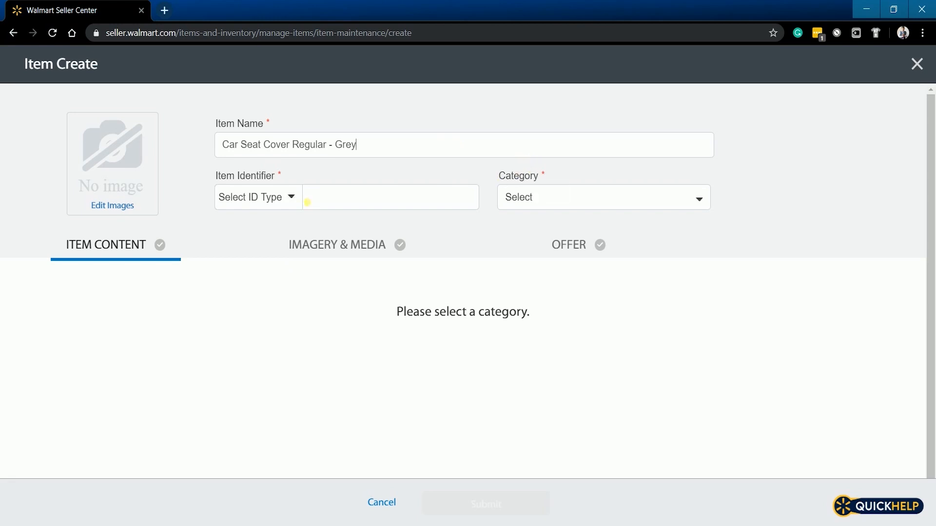
{"action": "left_click", "coordinate": [257, 197]}
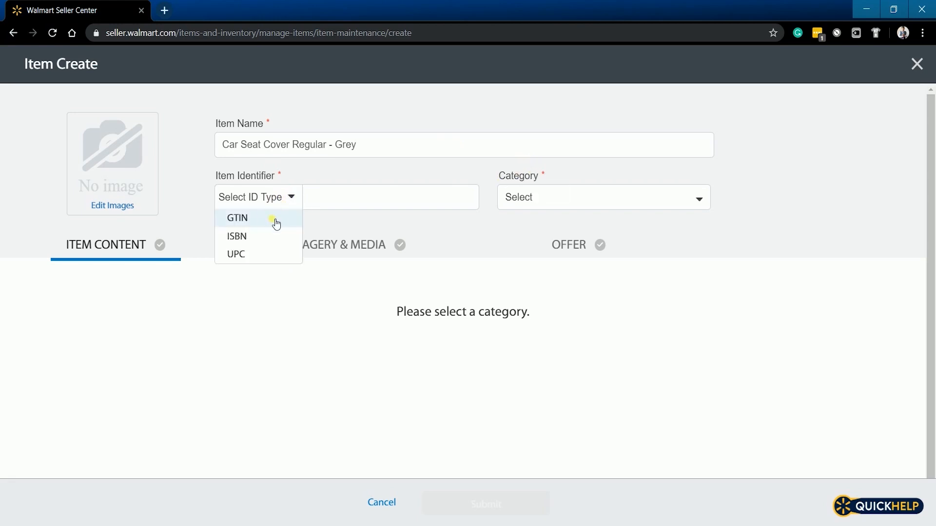
{"action": "left_click", "coordinate": [237, 218]}
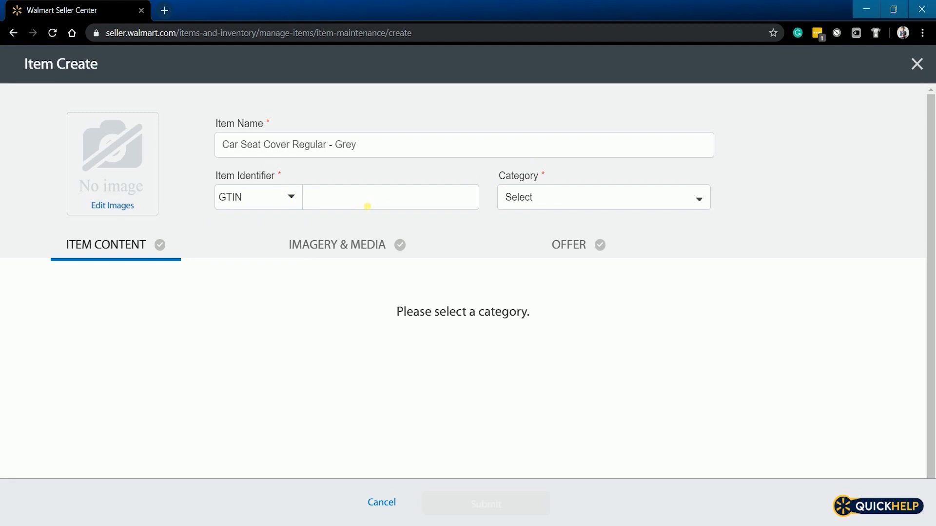
{"action": "type", "text": "00702388808888"}
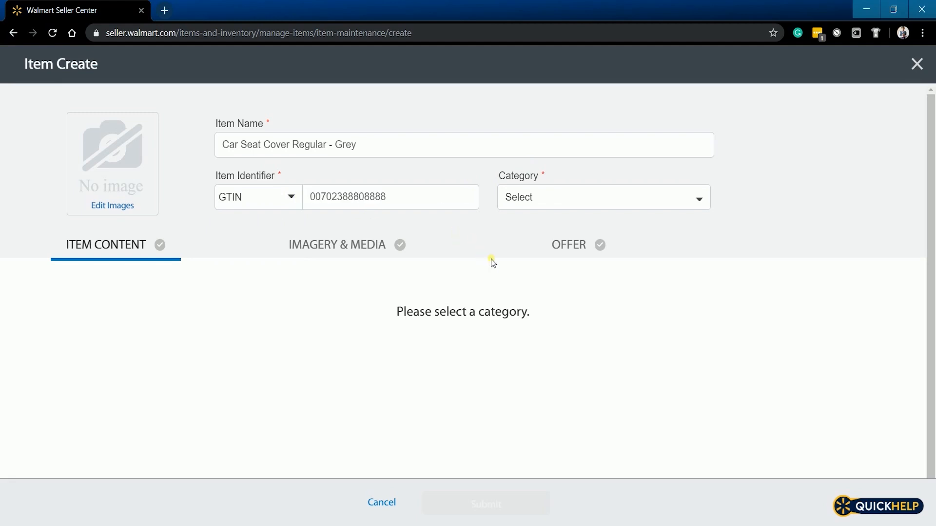
{"action": "left_click", "coordinate": [602, 197]}
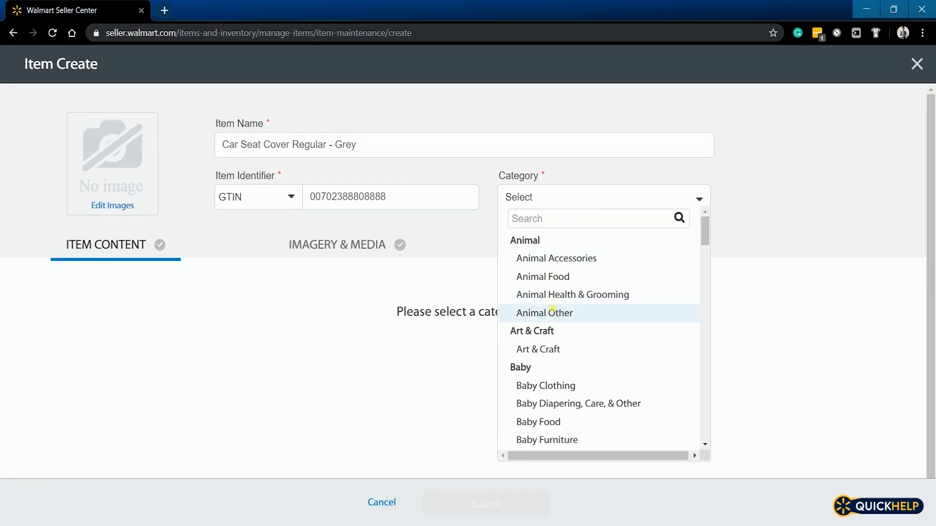
{"action": "left_click", "coordinate": [544, 313]}
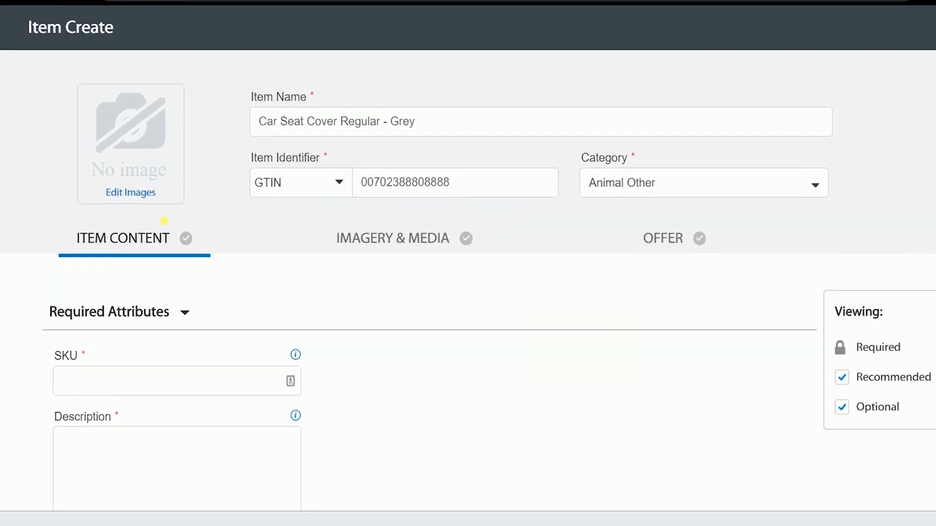
Step: Upload the dog-on-car-seat photo as the item's primary image
{"action": "left_click", "coordinate": [392, 239]}
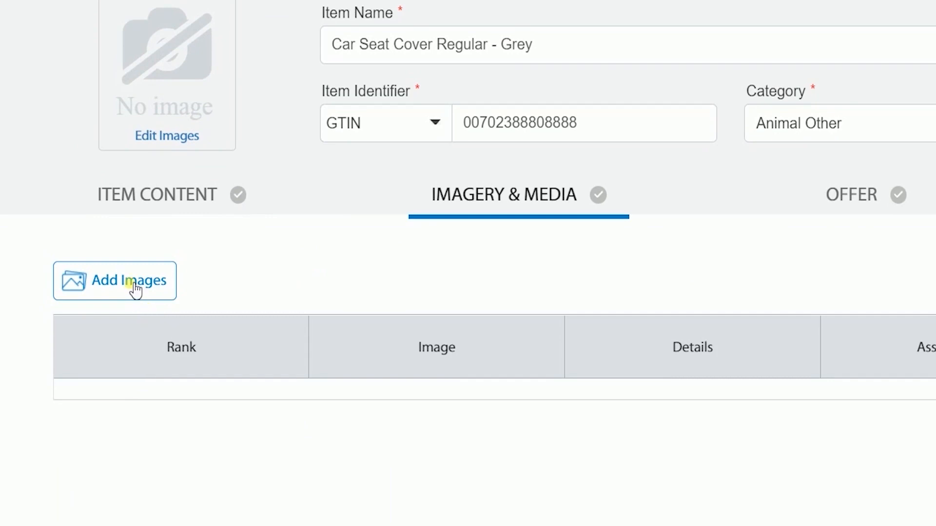
{"action": "left_click", "coordinate": [115, 281]}
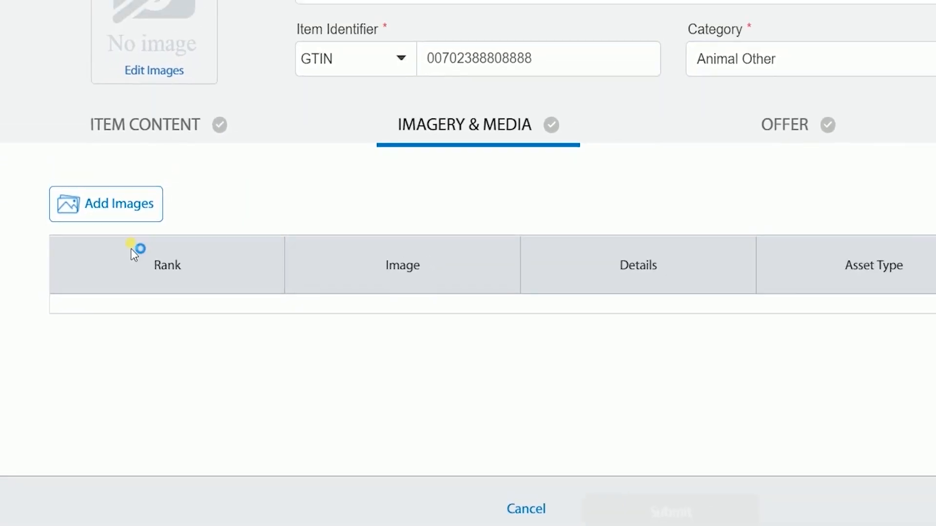
{"action": "left_click", "coordinate": [106, 204]}
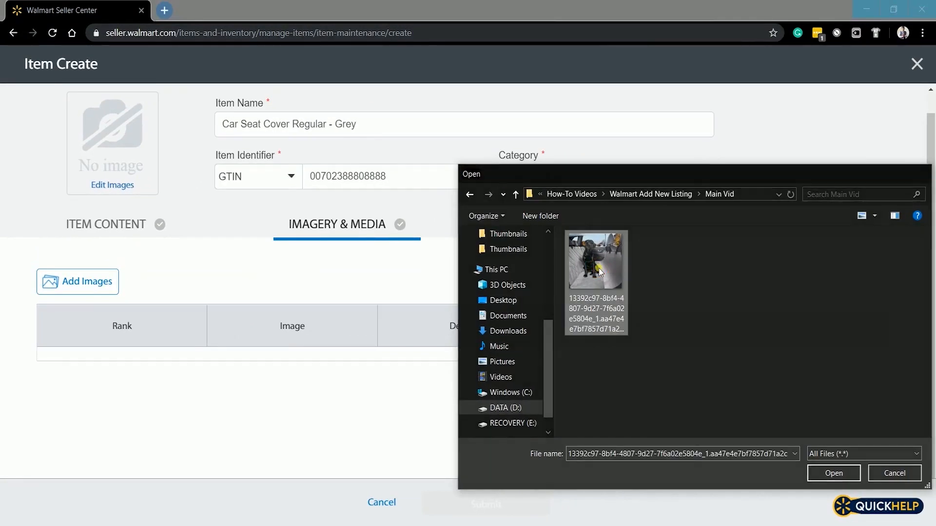
{"action": "left_click", "coordinate": [833, 472]}
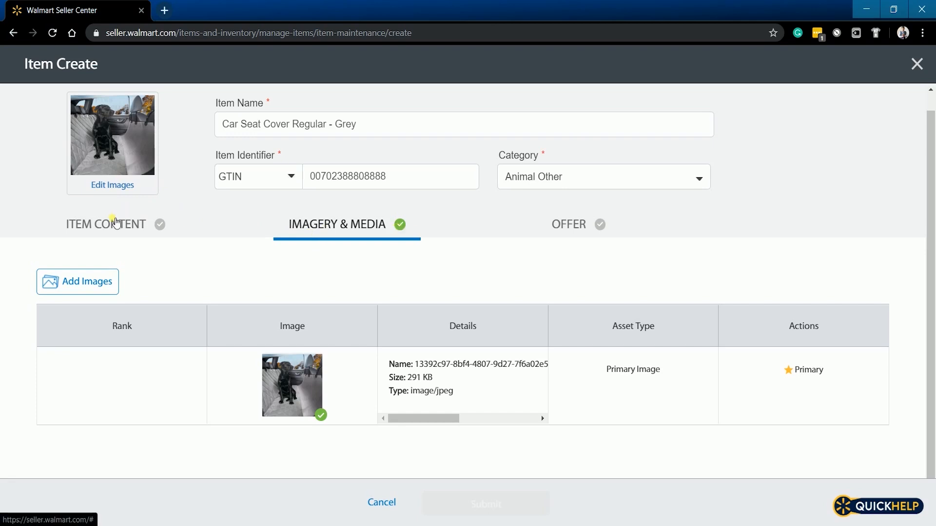
{"action": "left_click", "coordinate": [105, 223]}
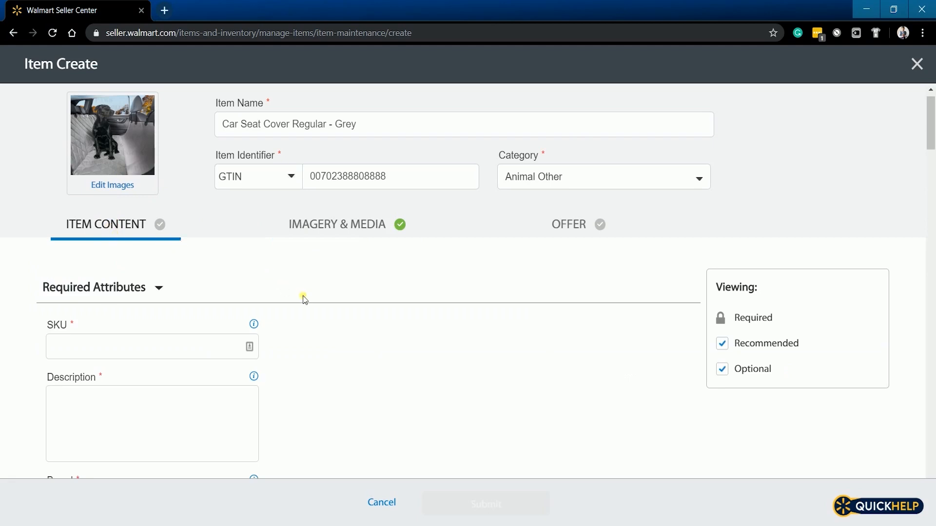
Step: Scroll through the item content to check SKU, description and brand Plush Paws Products
{"action": "scroll", "scroll_direction": "down", "scroll_amount": 3}
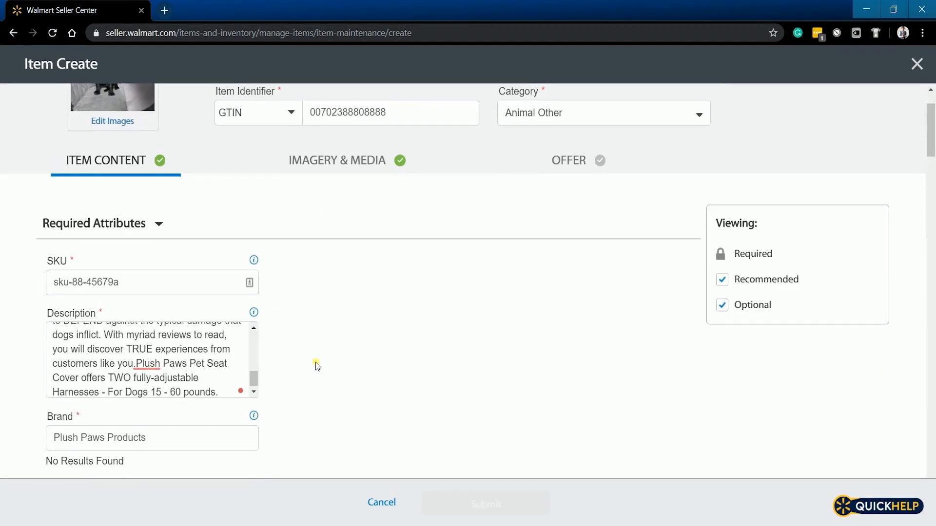
{"action": "scroll", "scroll_direction": "down", "scroll_amount": 3}
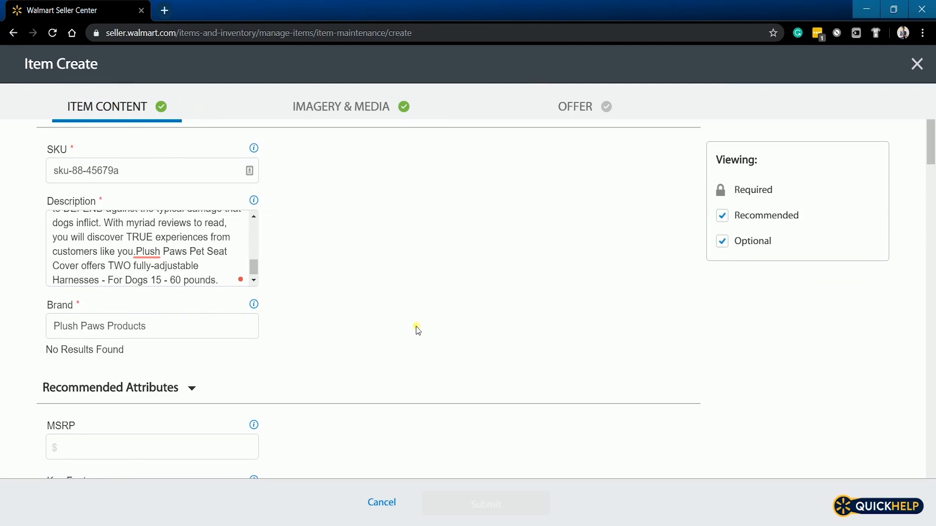
{"action": "scroll", "scroll_direction": "down", "scroll_amount": 3}
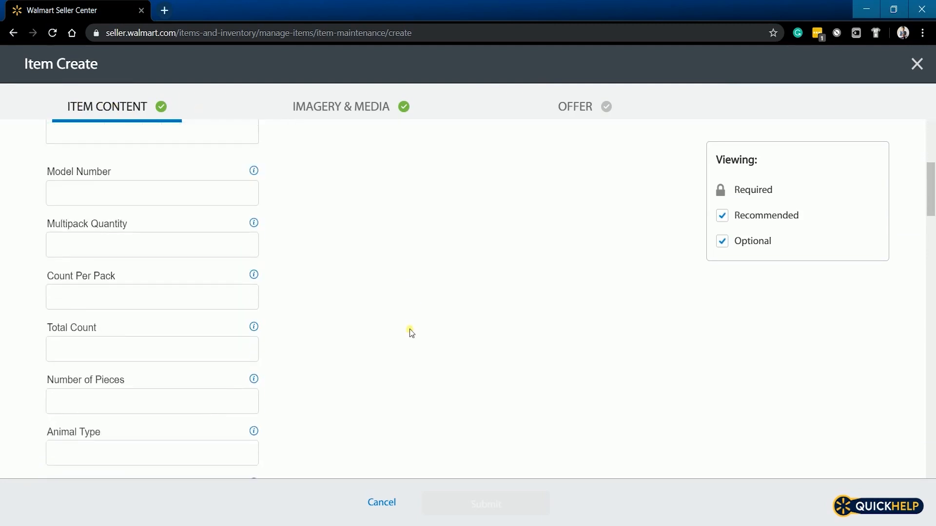
{"action": "scroll", "scroll_direction": "down", "scroll_amount": 3}
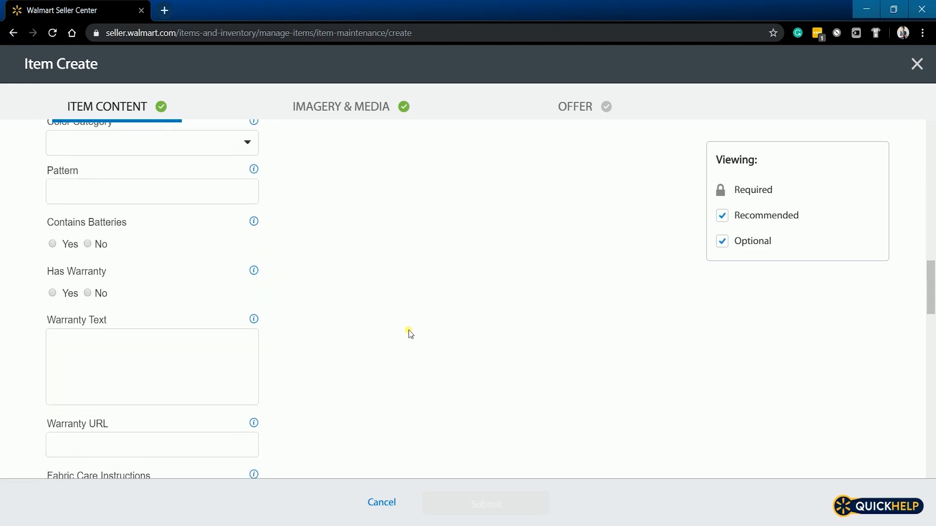
{"action": "scroll", "scroll_direction": "down", "scroll_amount": 3}
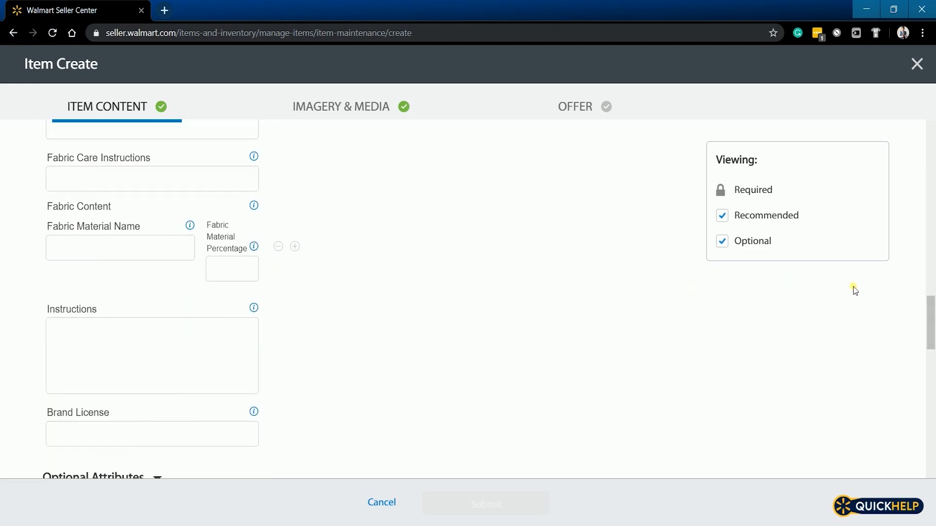
{"action": "scroll", "scroll_direction": "up", "scroll_amount": 3}
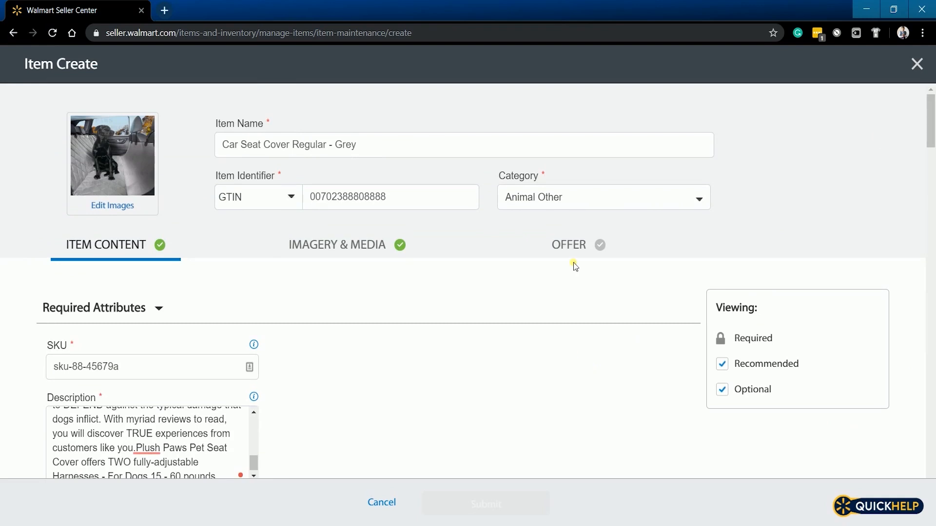
Step: Fill the offer: price $79.99, weight 4.5 lb, tax code 2038710, start date 10/31/2019
{"action": "left_click", "coordinate": [568, 245]}
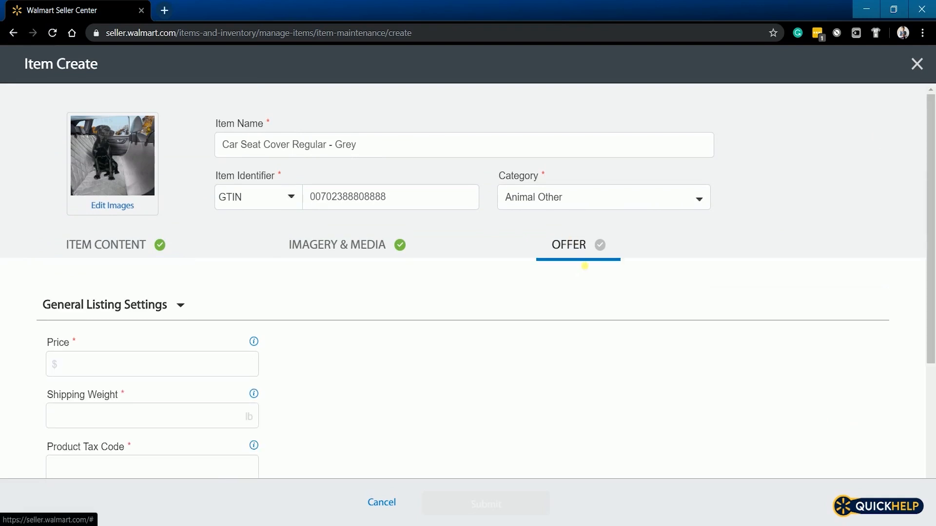
{"action": "scroll", "scroll_direction": "down", "scroll_amount": 3}
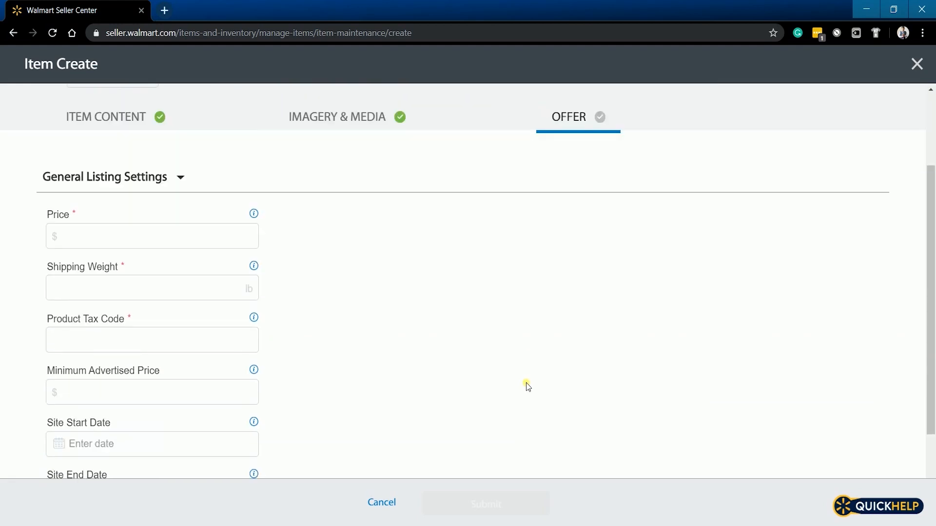
{"action": "mouse_move", "coordinate": [384, 380]}
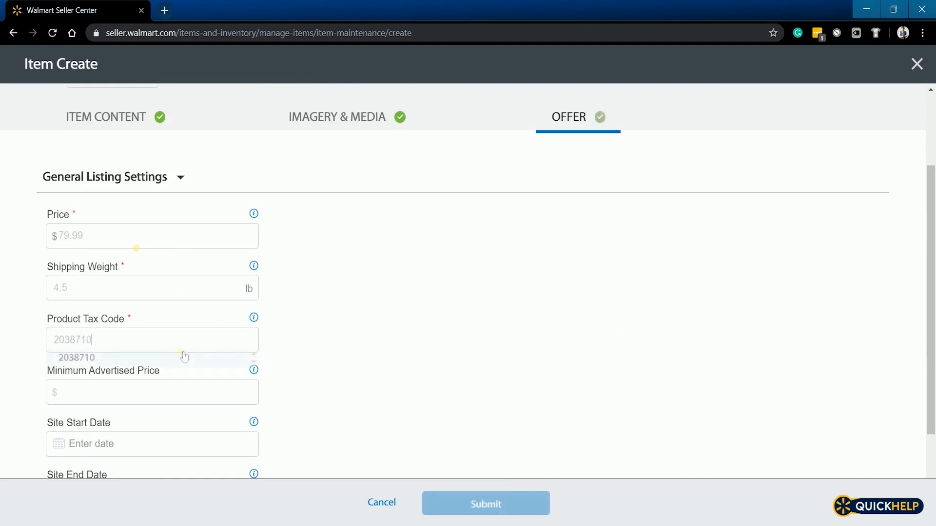
{"action": "scroll", "scroll_direction": "down", "scroll_amount": 3}
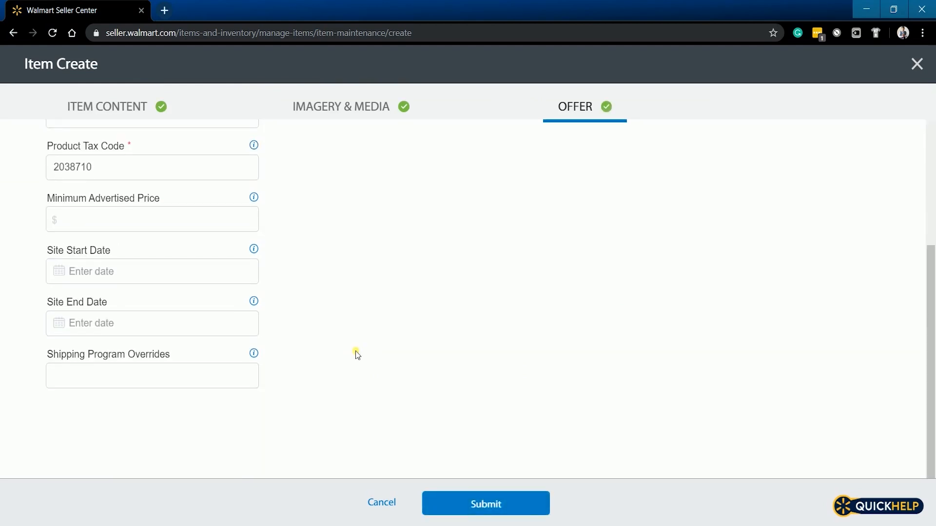
{"action": "scroll", "scroll_direction": "up", "scroll_amount": 3}
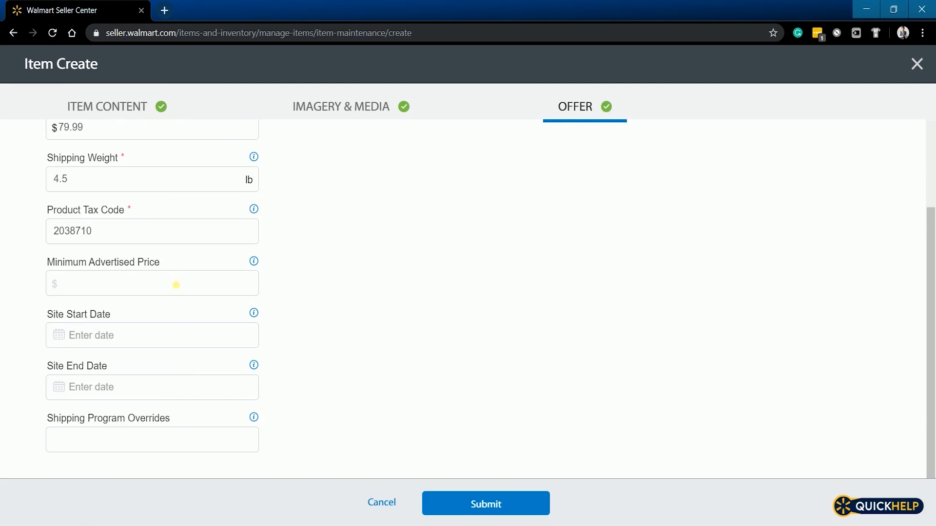
{"action": "mouse_move", "coordinate": [140, 313]}
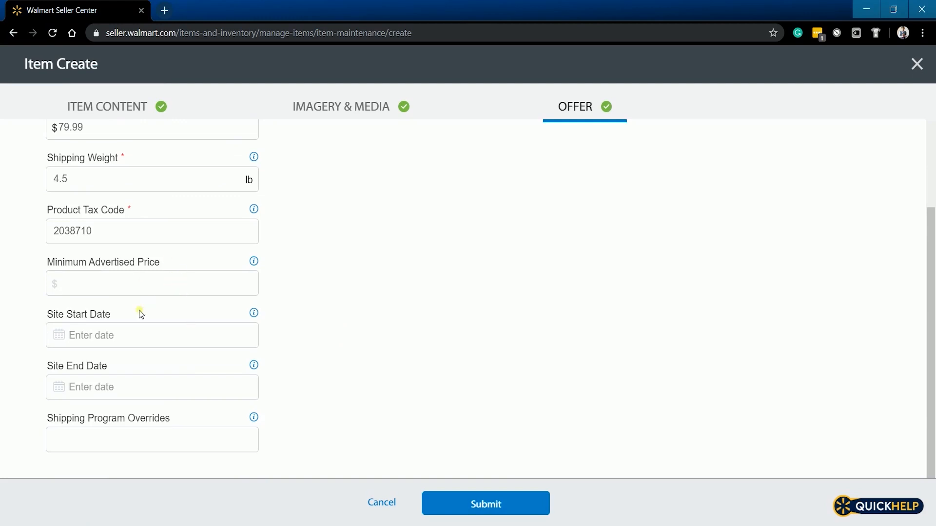
{"action": "left_click", "coordinate": [152, 335]}
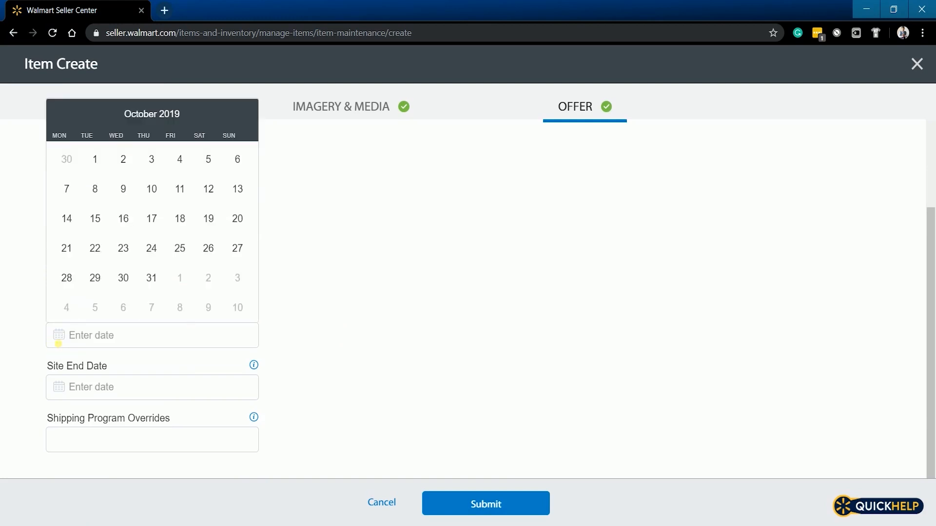
{"action": "left_click", "coordinate": [150, 278]}
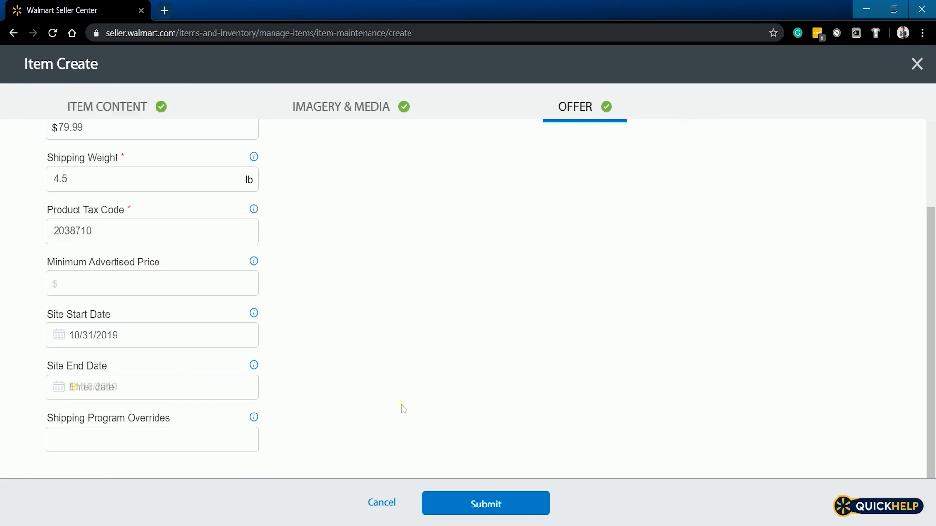
{"action": "scroll", "scroll_direction": "down", "scroll_amount": 3}
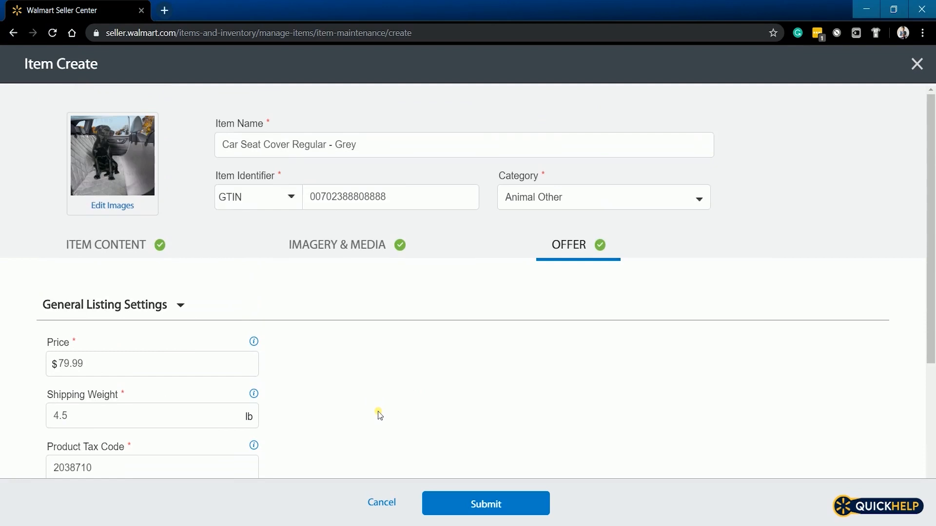
{"action": "scroll", "scroll_direction": "down", "scroll_amount": 3}
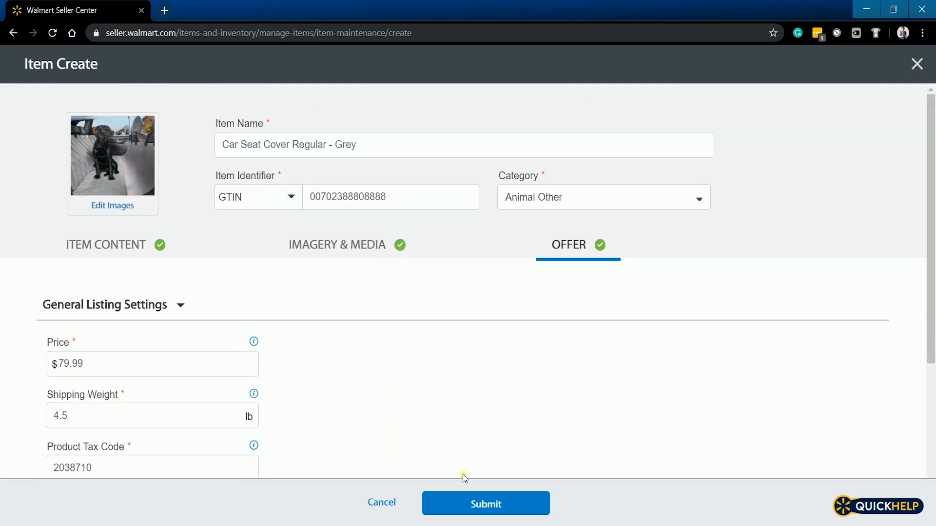
Step: Submit the new item and open 'Pet Car Seat Cover Regular - Grey' on walmart.com
{"action": "left_click", "coordinate": [486, 502]}
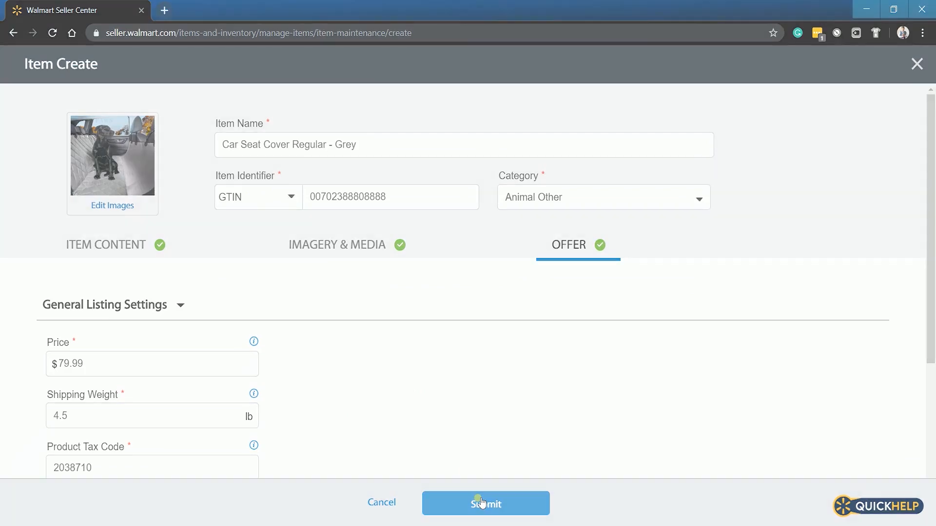
{"action": "left_click", "coordinate": [486, 503]}
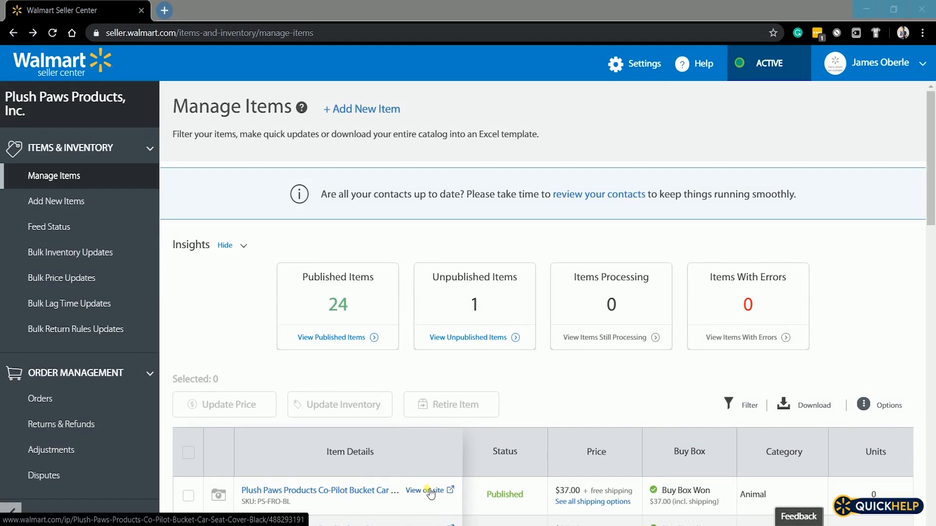
{"action": "left_click", "coordinate": [426, 489]}
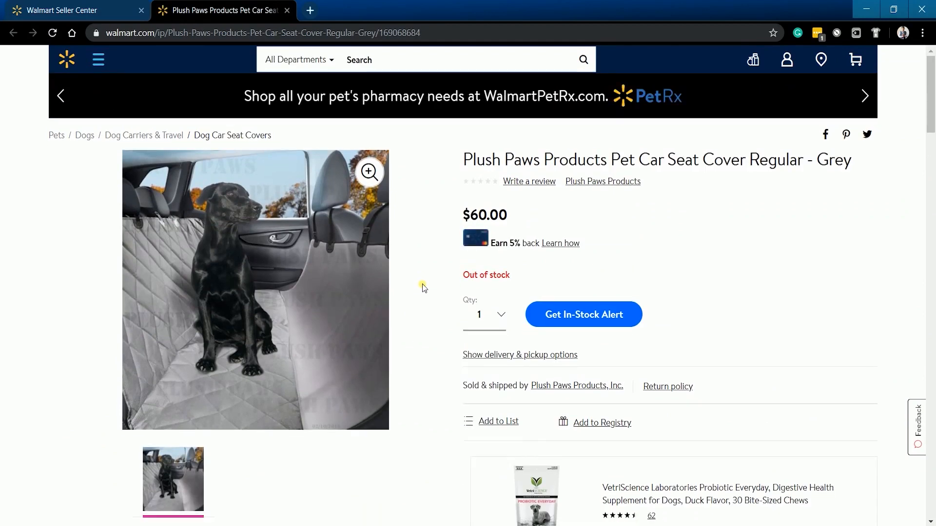
Step: Browse the Seller's Choice Resources page through to the thanks-for-watching screen
{"action": "scroll", "scroll_direction": "down", "scroll_amount": 3}
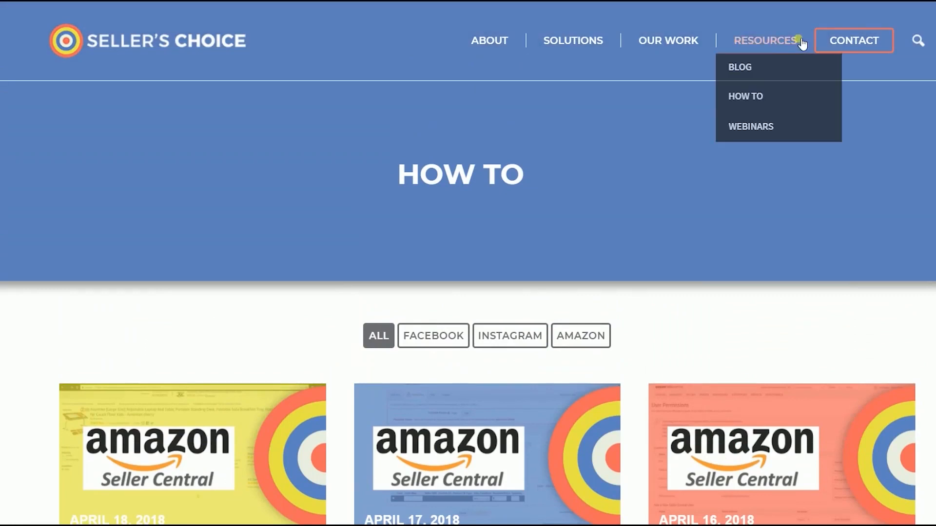
{"action": "mouse_move", "coordinate": [766, 196]}
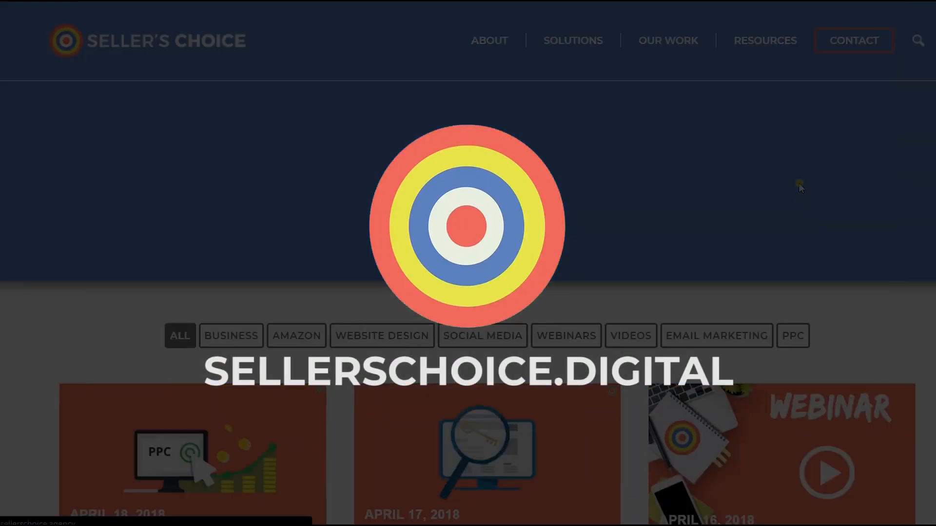
{"action": "scroll", "scroll_direction": "down", "scroll_amount": 3}
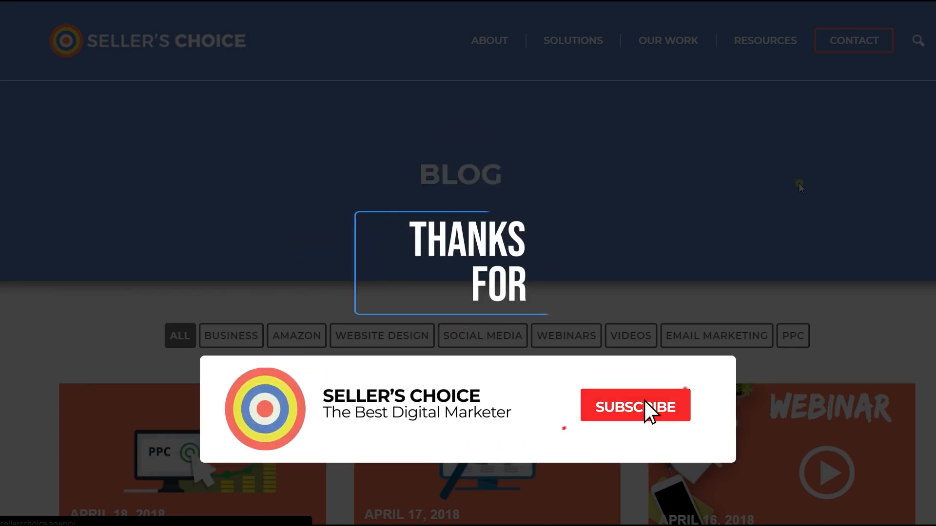
{"action": "left_click", "coordinate": [634, 407]}
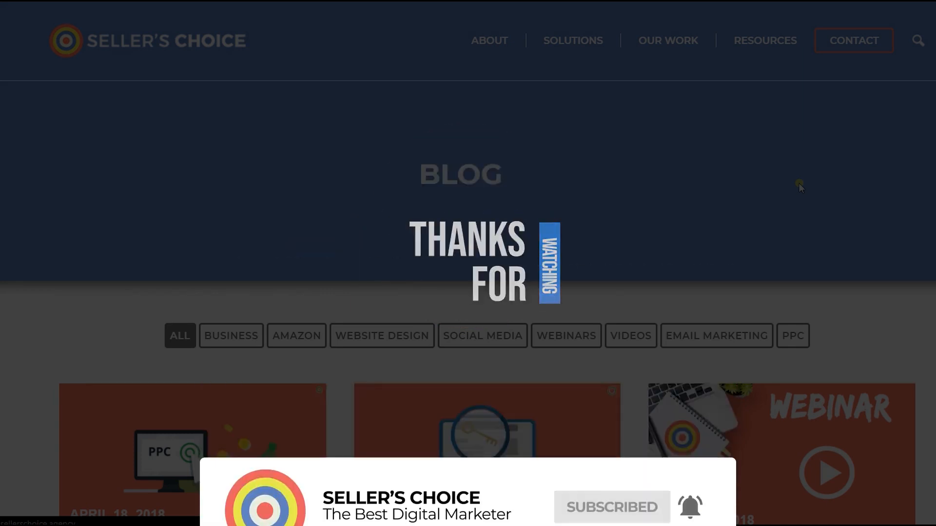